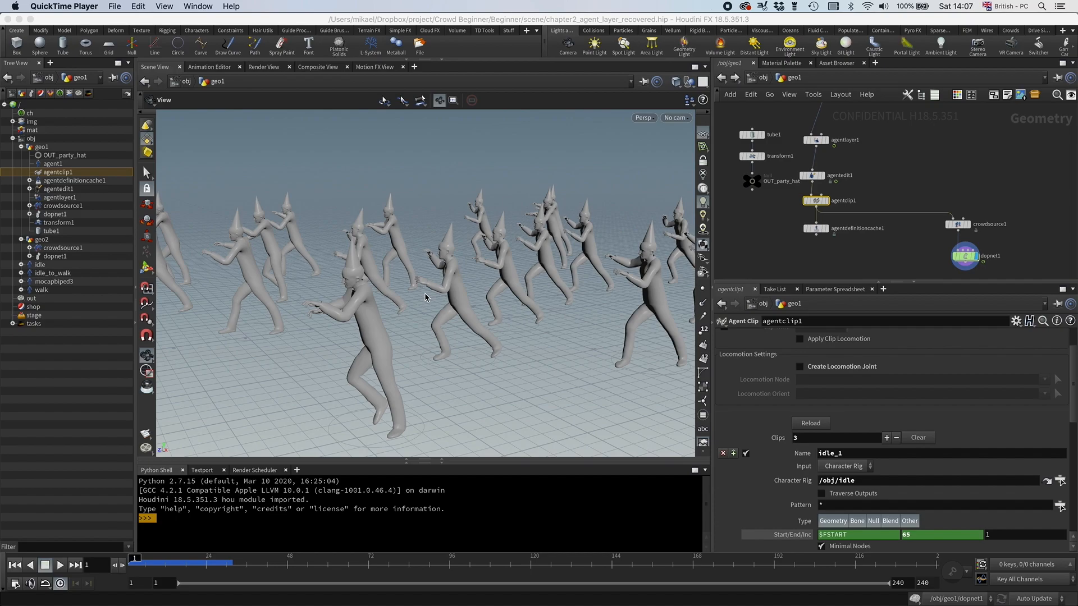
mouse_move(921, 260)
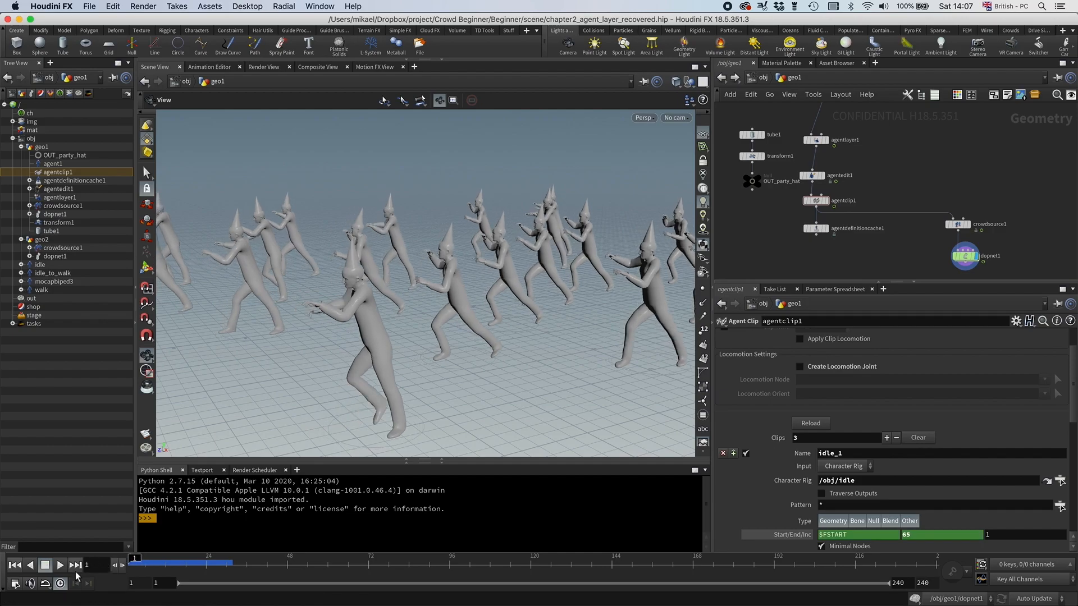
Play the crowd simulation using the walk clip at 1.25 gait speed
click(61, 564)
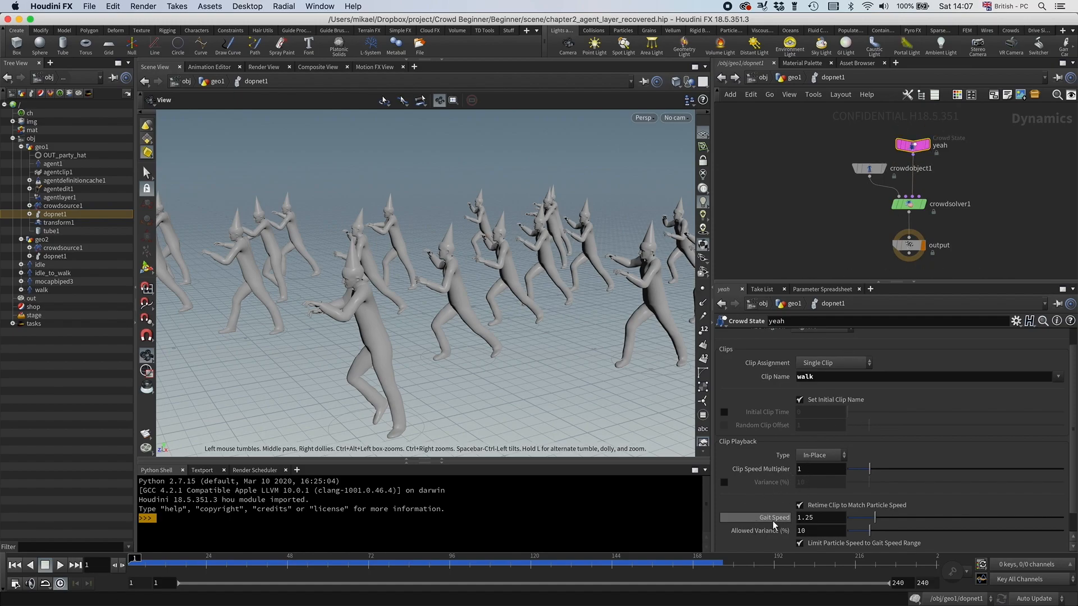
Set the 'yeah' crowd state's gait speed to 1.0, then replay and reset the simulation
text(1.0)
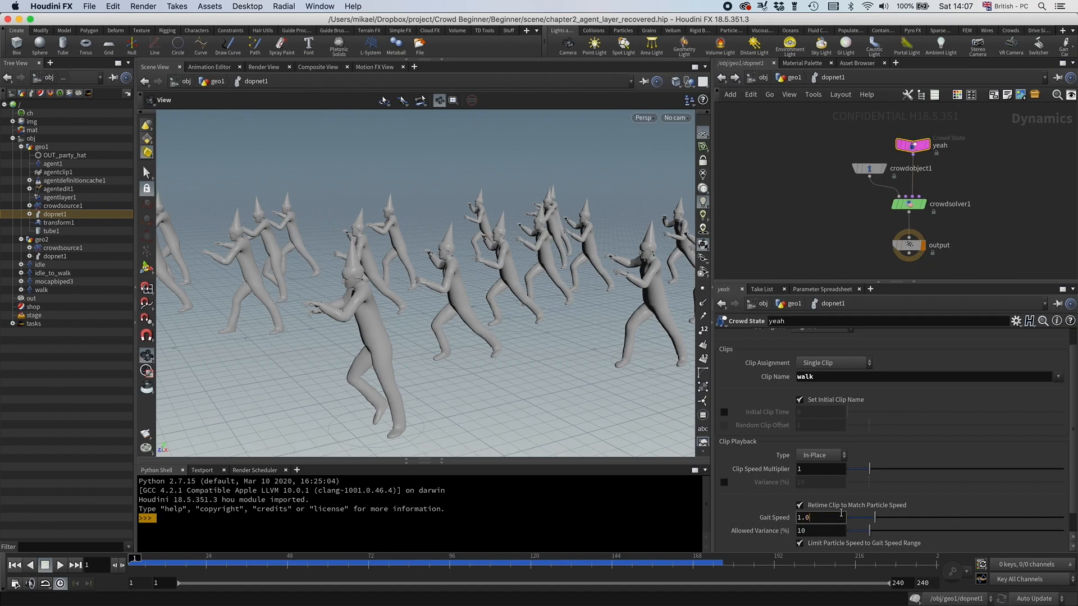
click(60, 565)
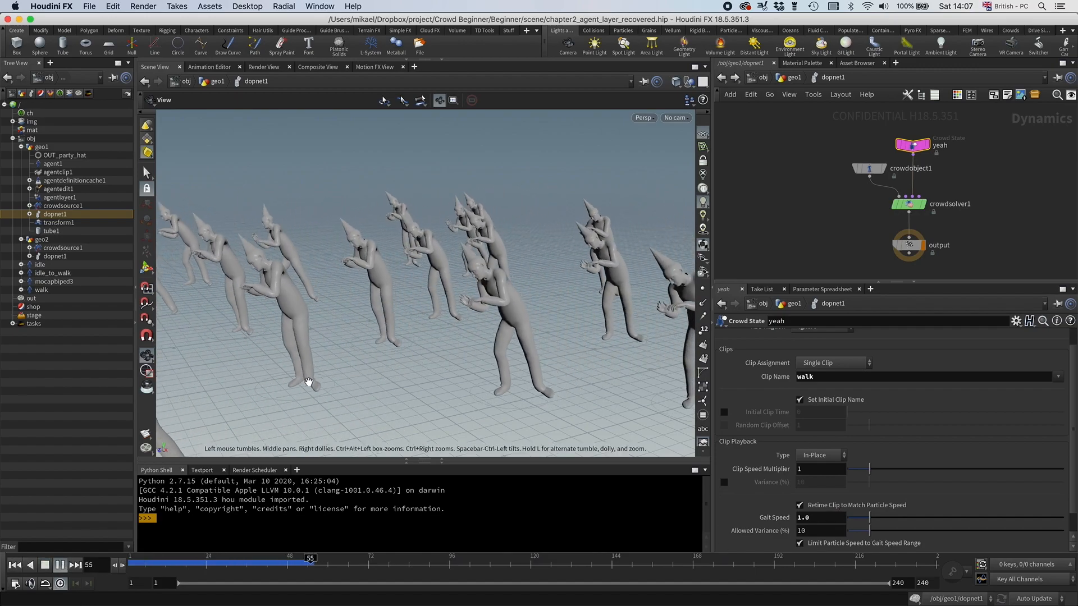
drag(310, 557, 154, 557)
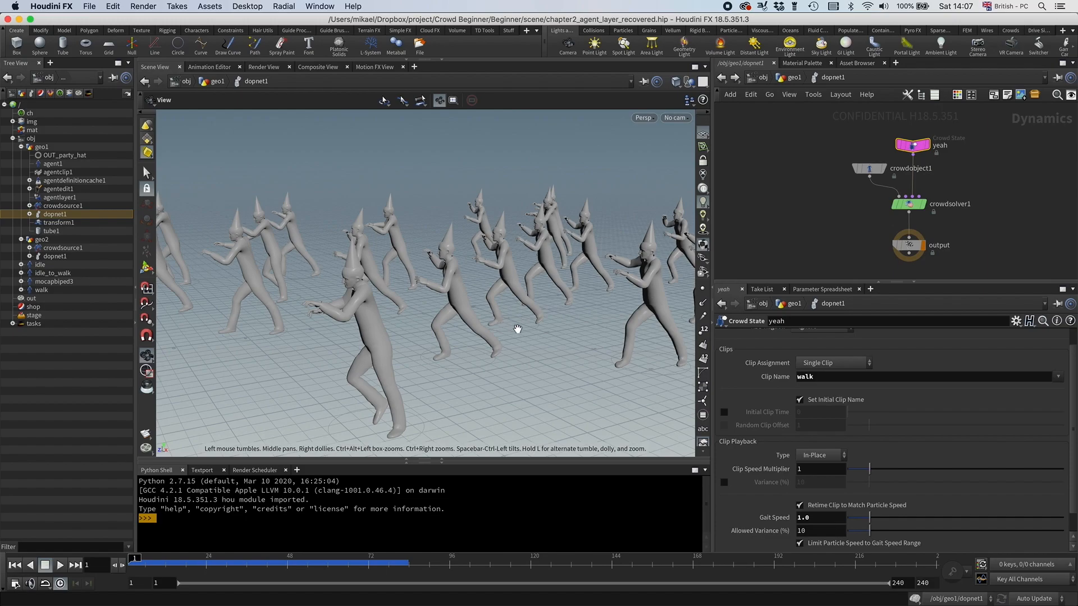
mouse_move(564, 335)
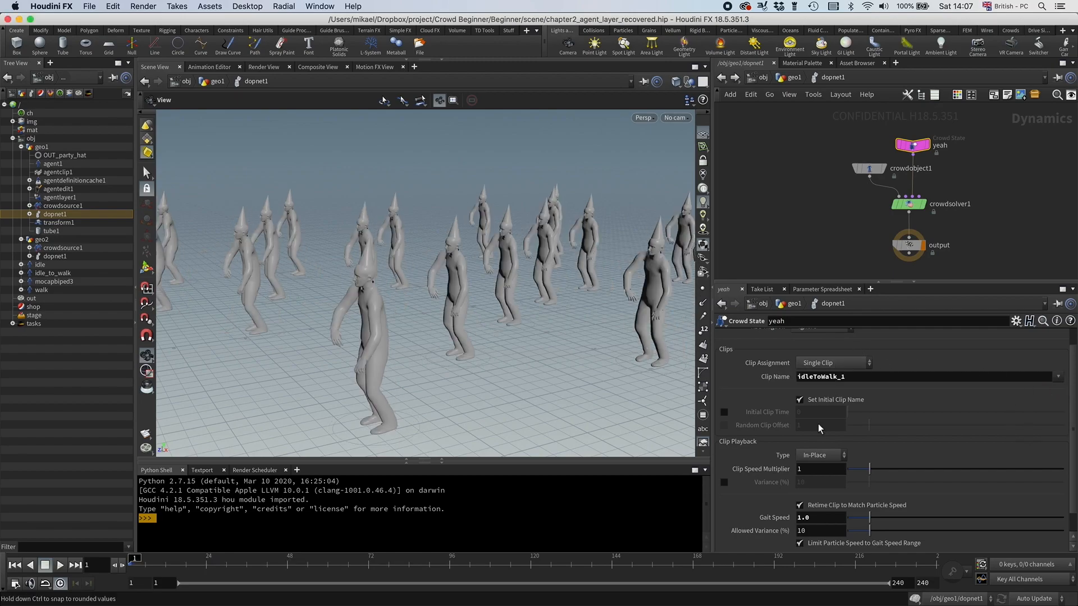
Replay the simulation with the idleToWalk_1 clip, then show the walk mocap biped's clip settings
click(59, 564)
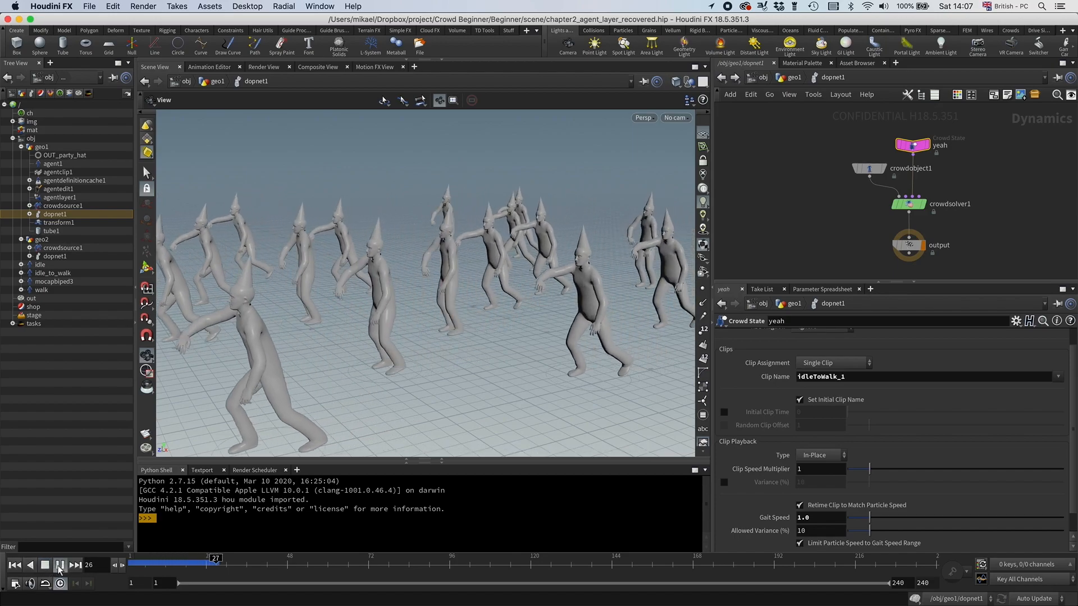
click(58, 566)
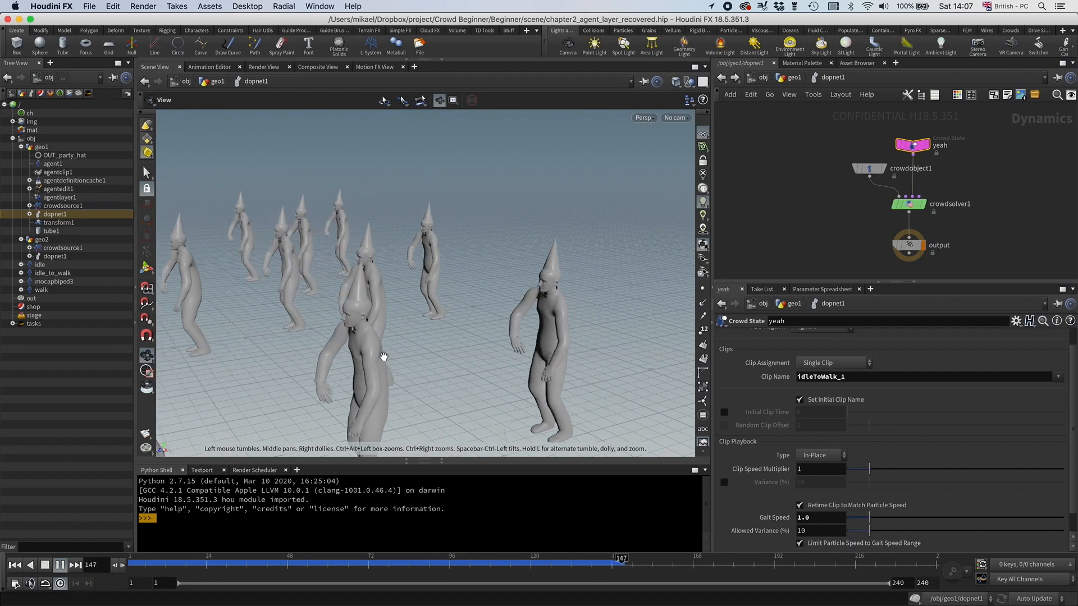
click(56, 566)
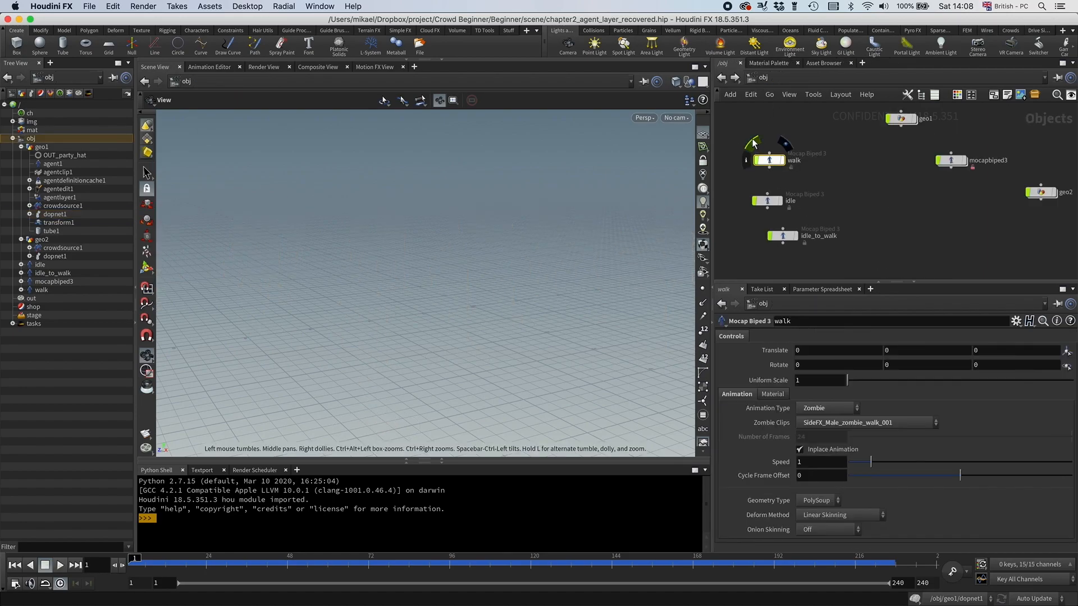
Display the walk character and scrub through its animation frames
click(289, 564)
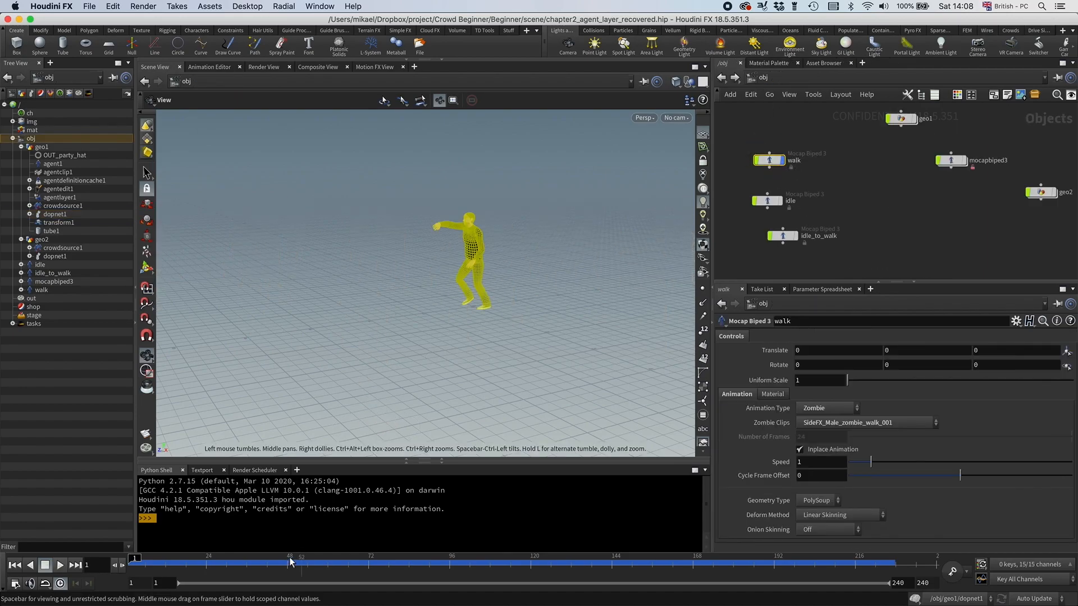
drag(289, 557, 229, 557)
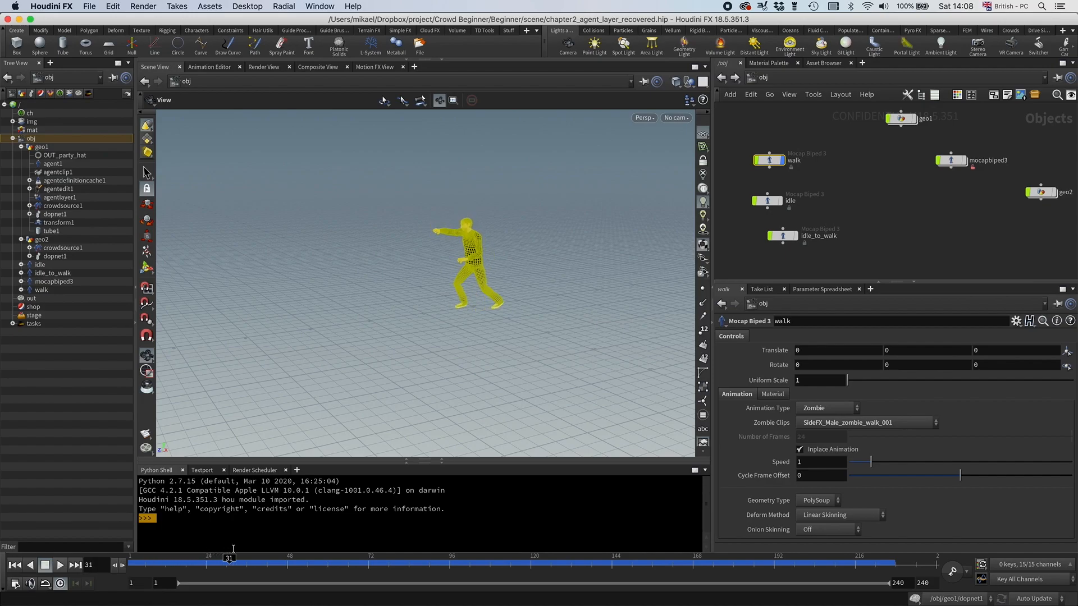
mouse_move(801, 450)
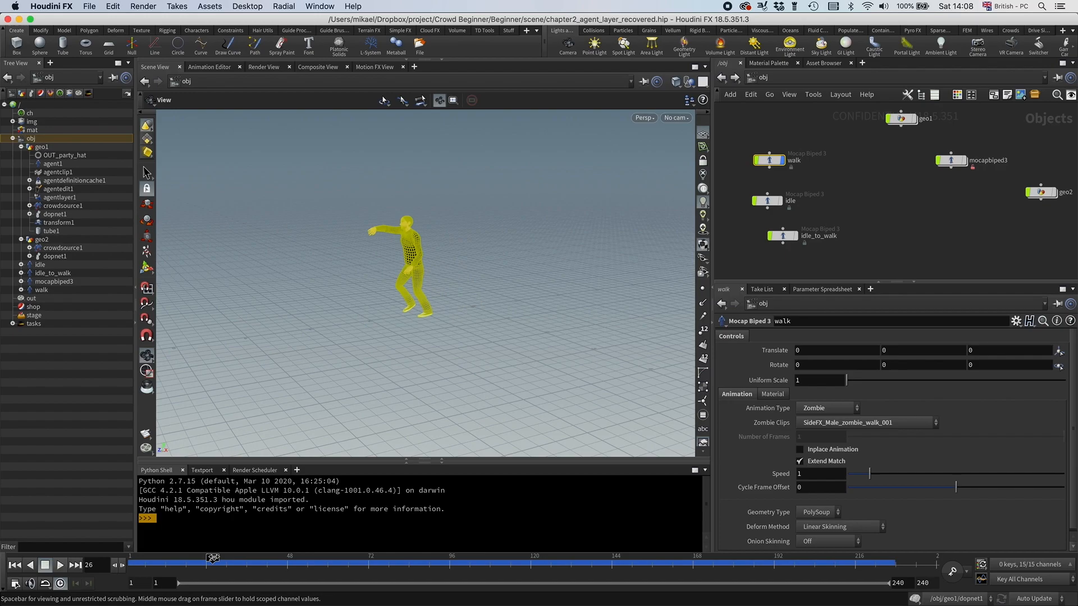
drag(214, 557, 239, 557)
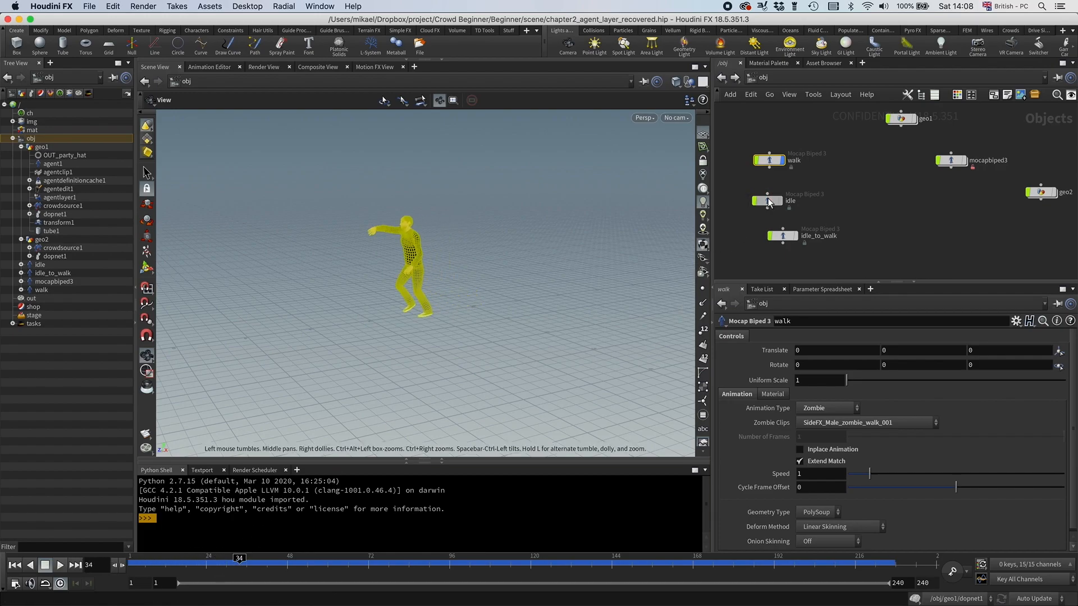
Turn off Inplace Animation on the idle and idle_to_walk bipeds
click(767, 200)
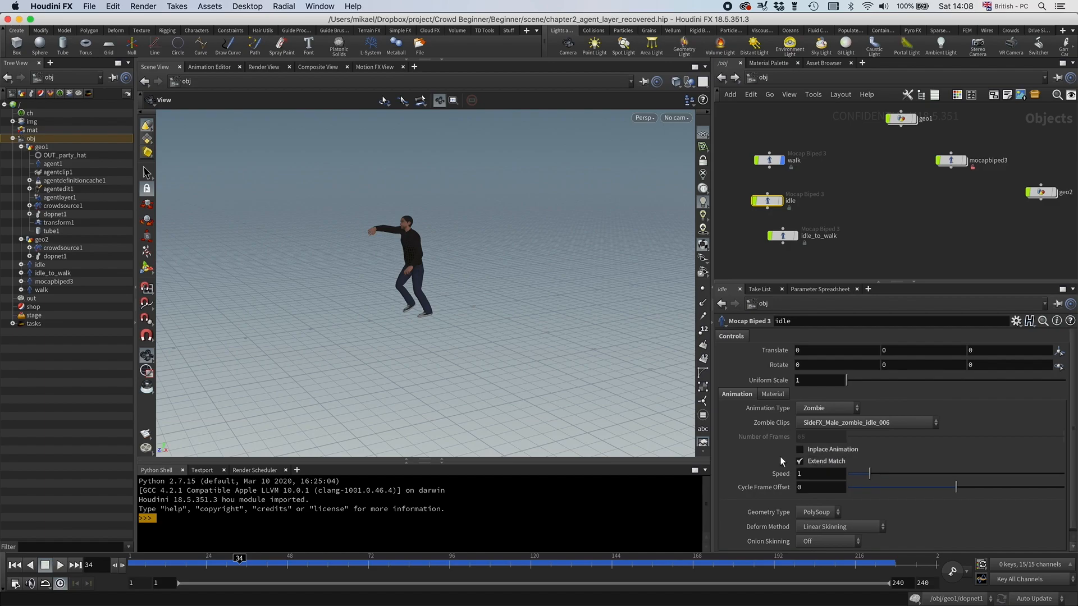
click(783, 236)
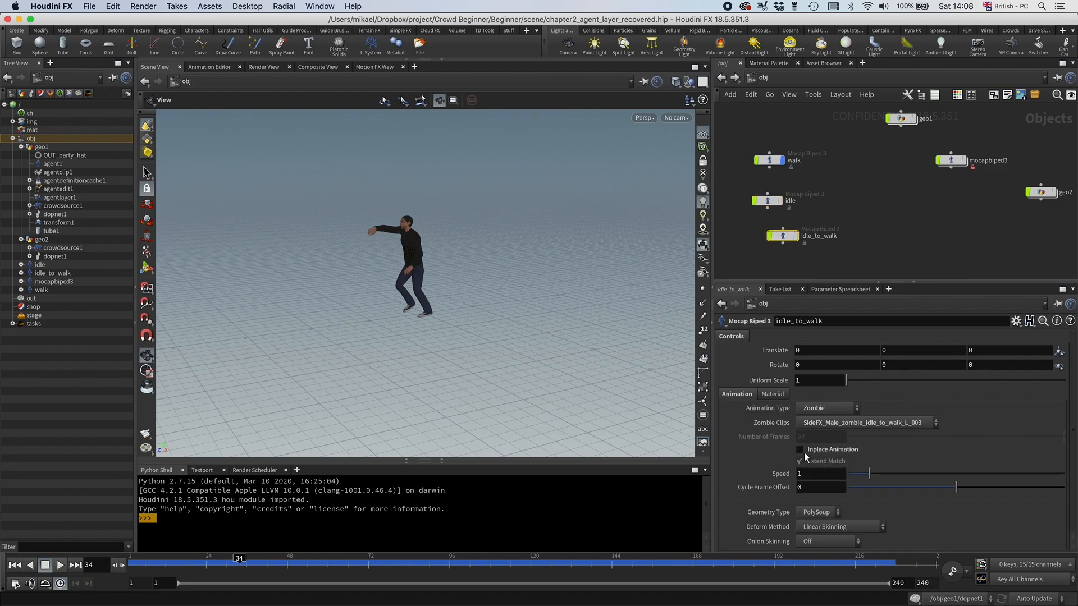
click(799, 461)
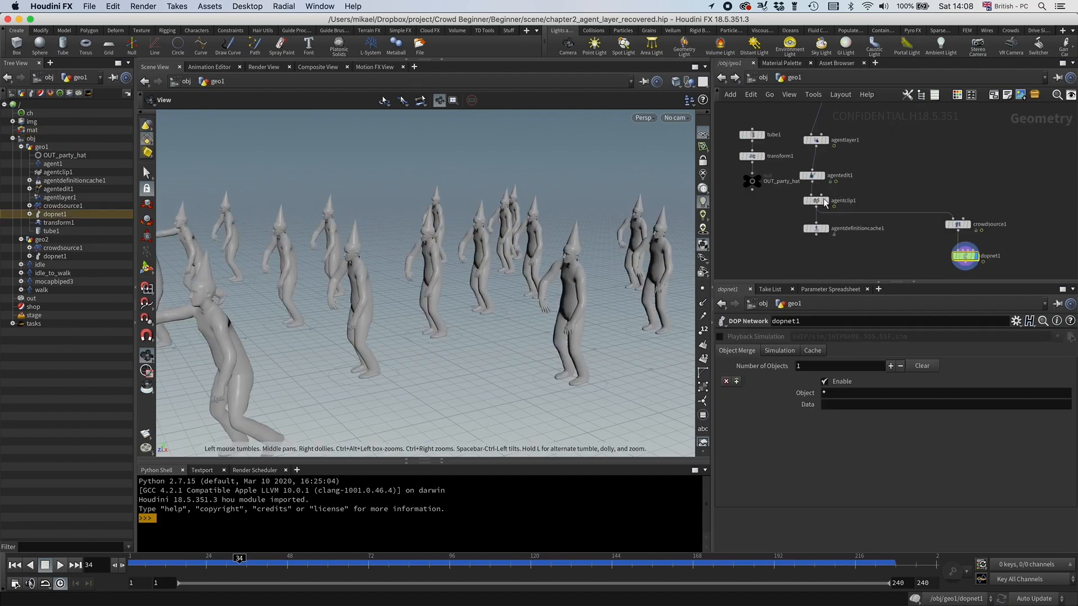
Preview the idle_1 clip on agentclip1, then return to the crowd state
click(816, 201)
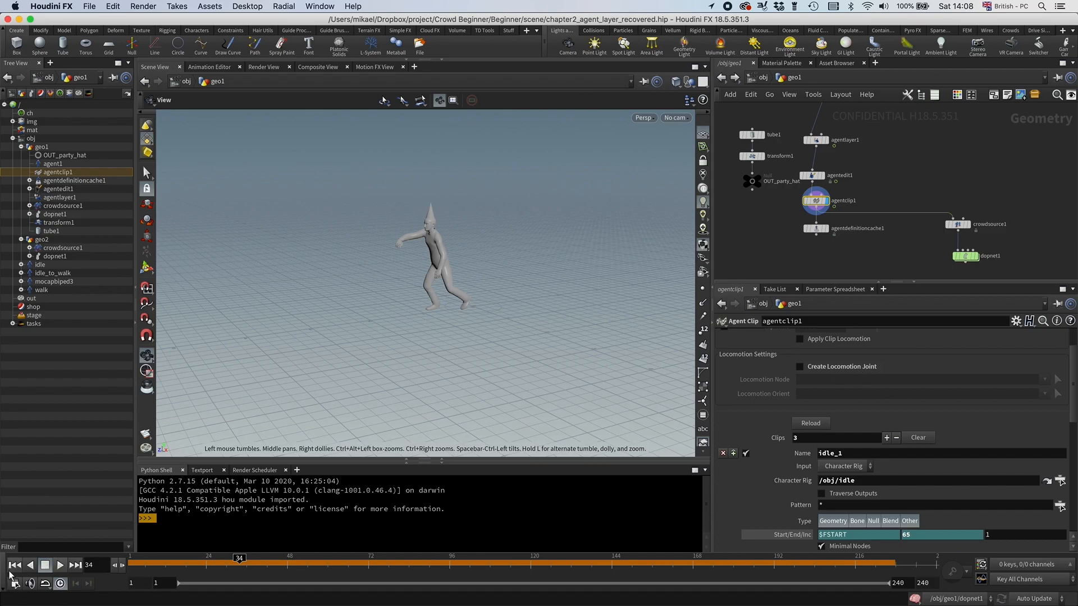
click(63, 564)
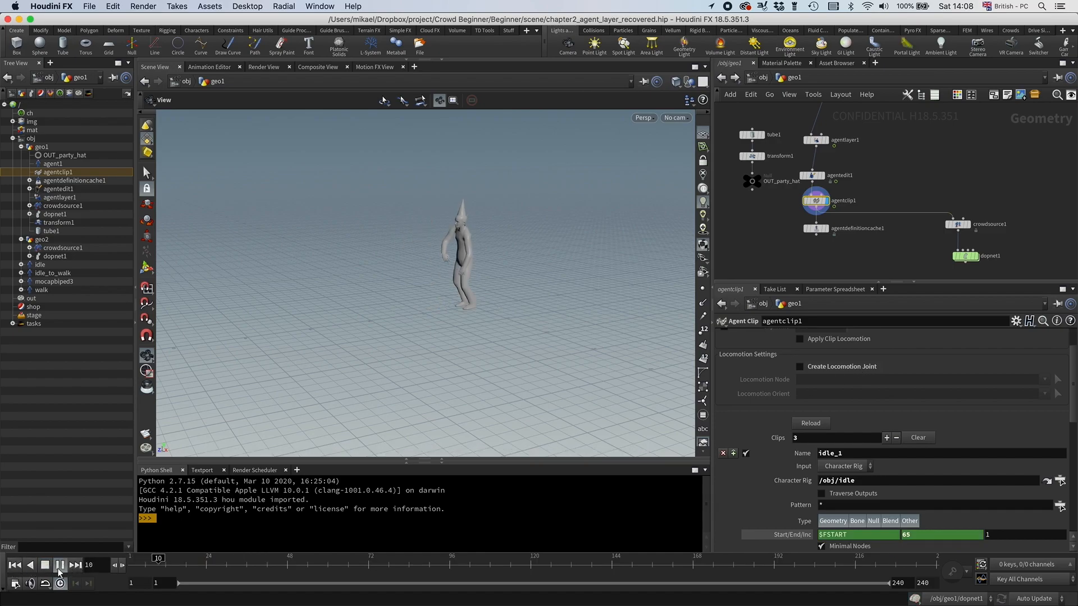
click(58, 580)
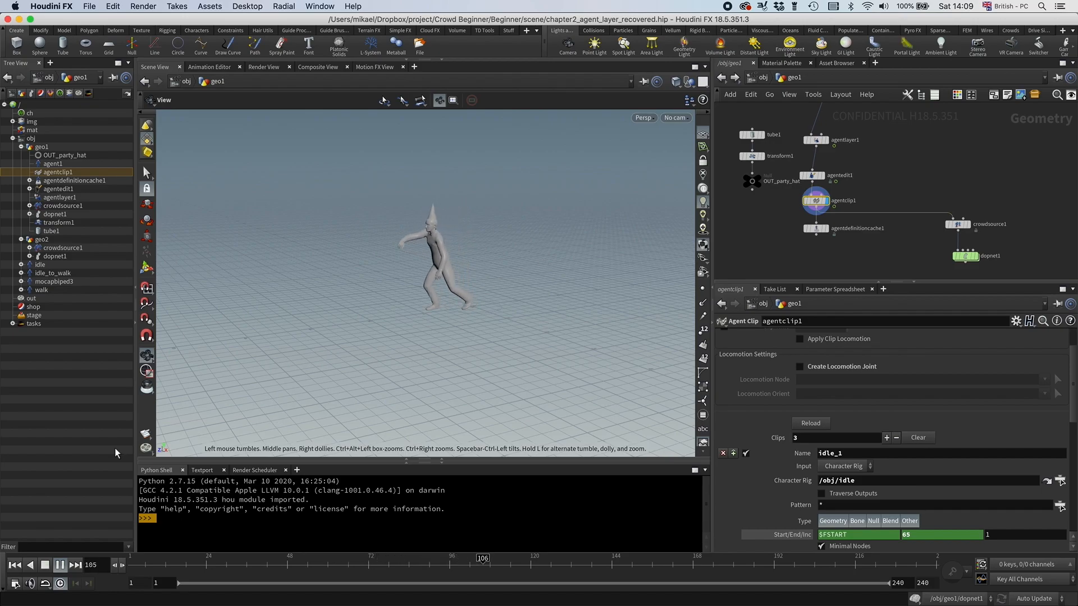
click(57, 564)
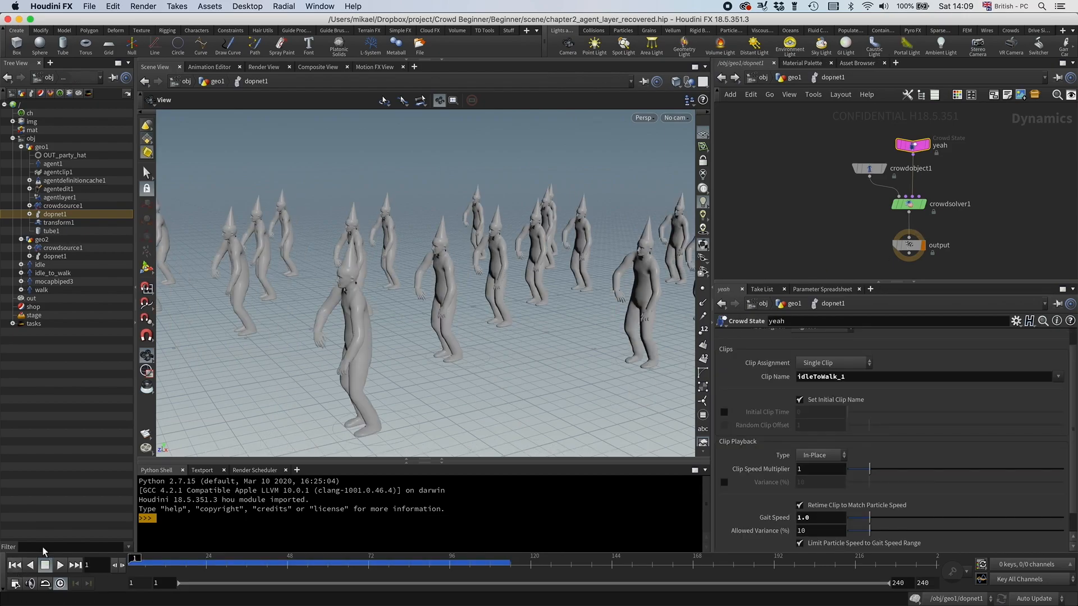
click(821, 517)
text(0)
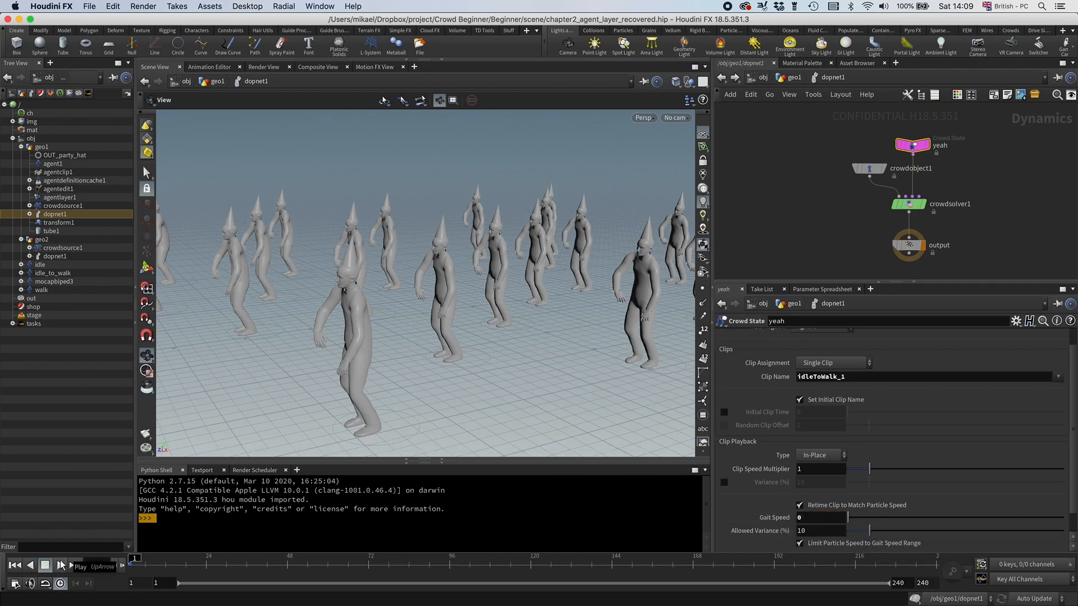
click(59, 565)
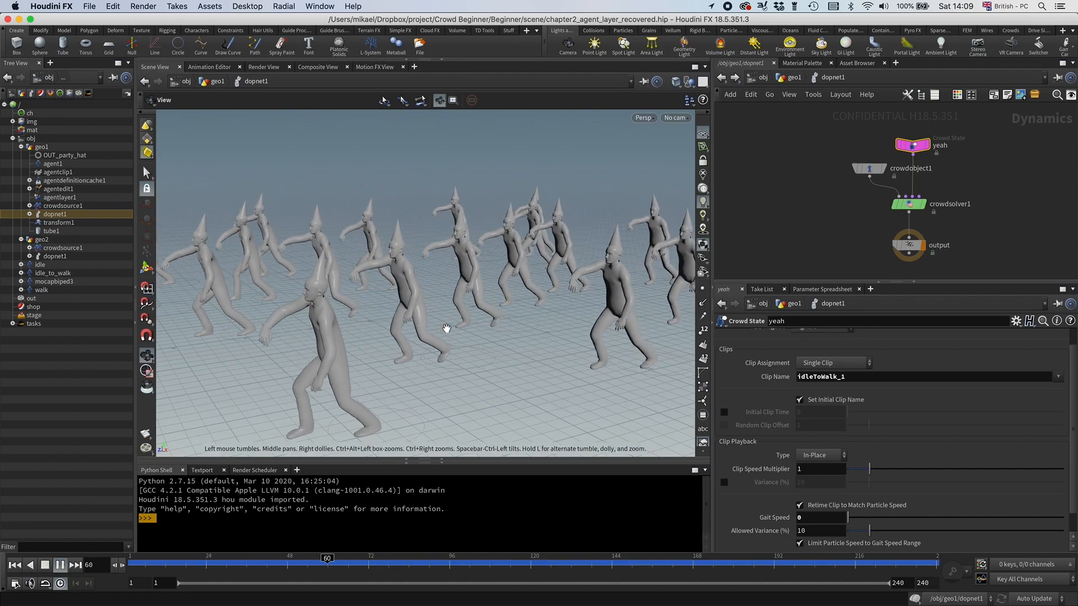
drag(328, 558, 489, 558)
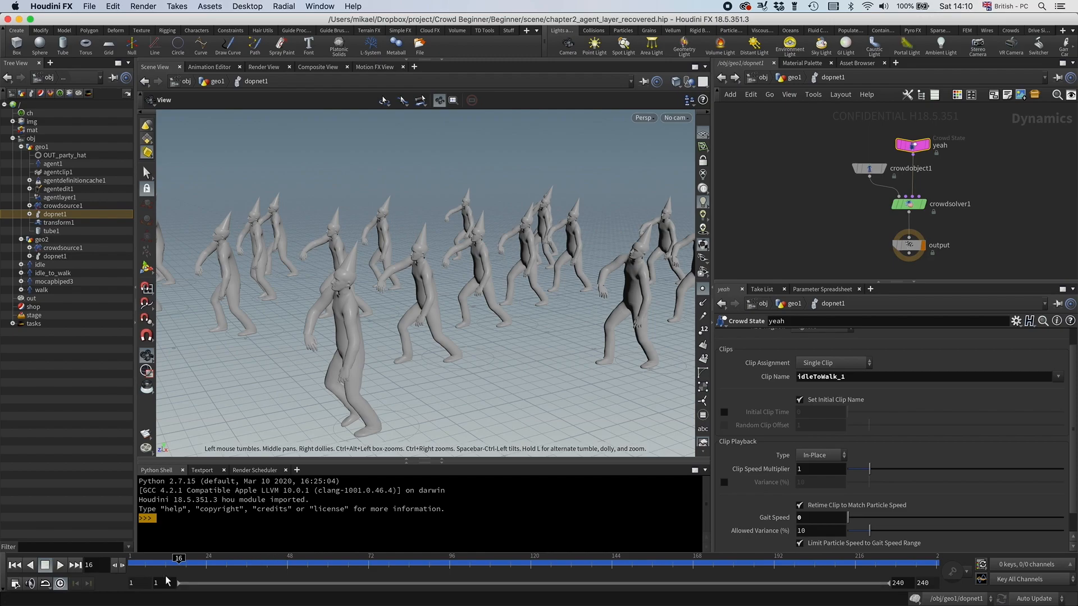
drag(177, 557, 208, 557)
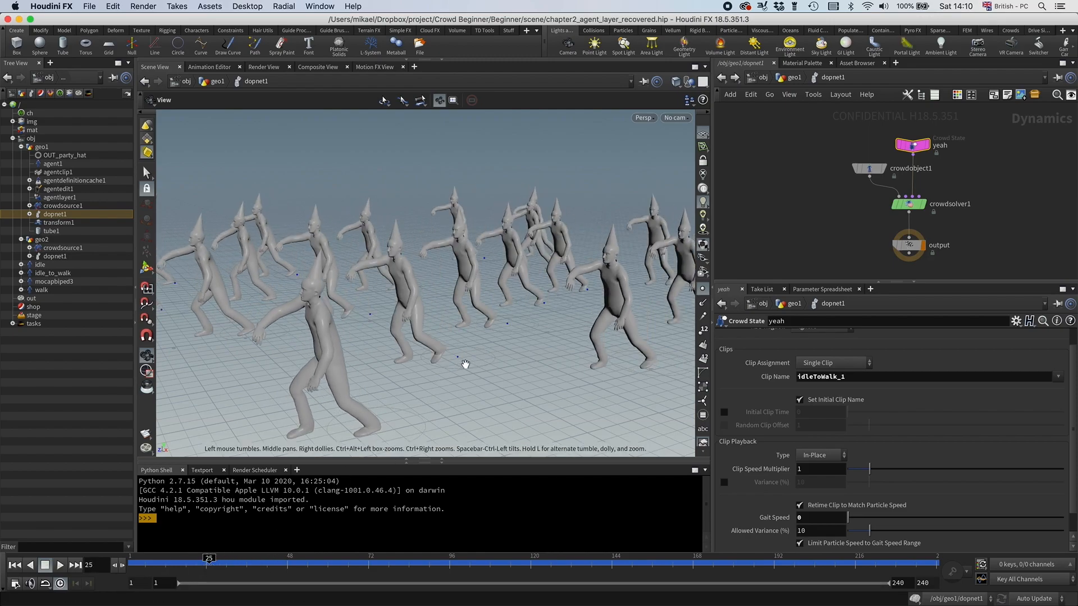
mouse_move(511, 331)
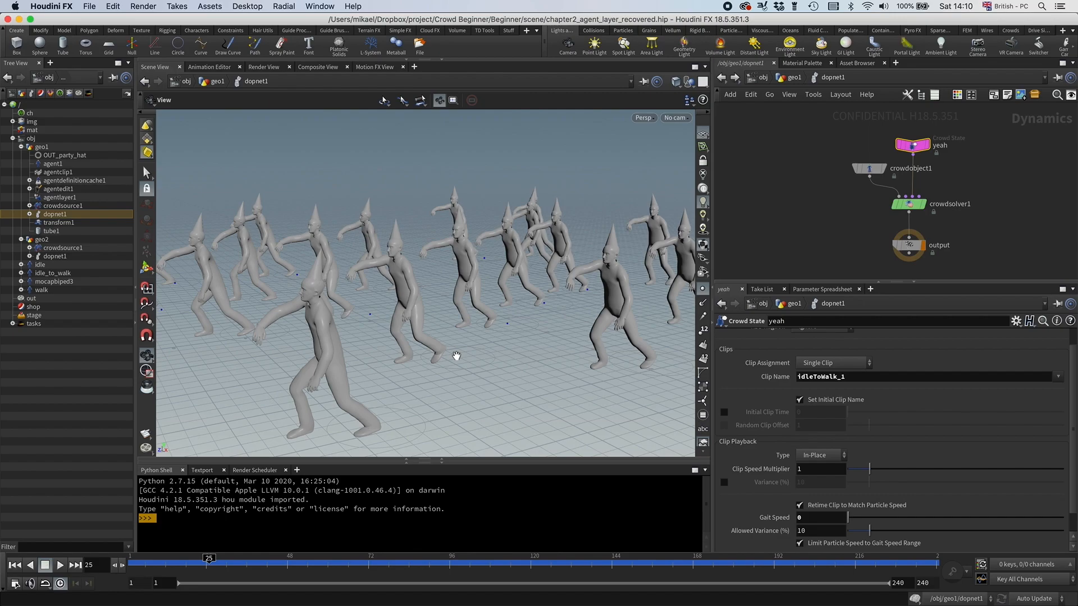
drag(208, 558, 172, 558)
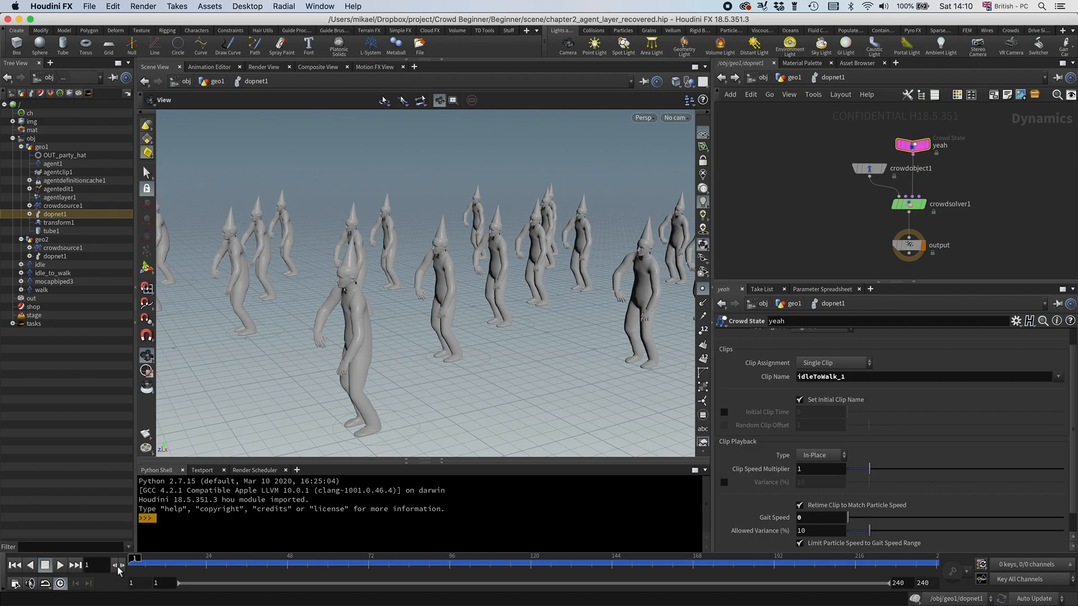
drag(134, 561, 182, 561)
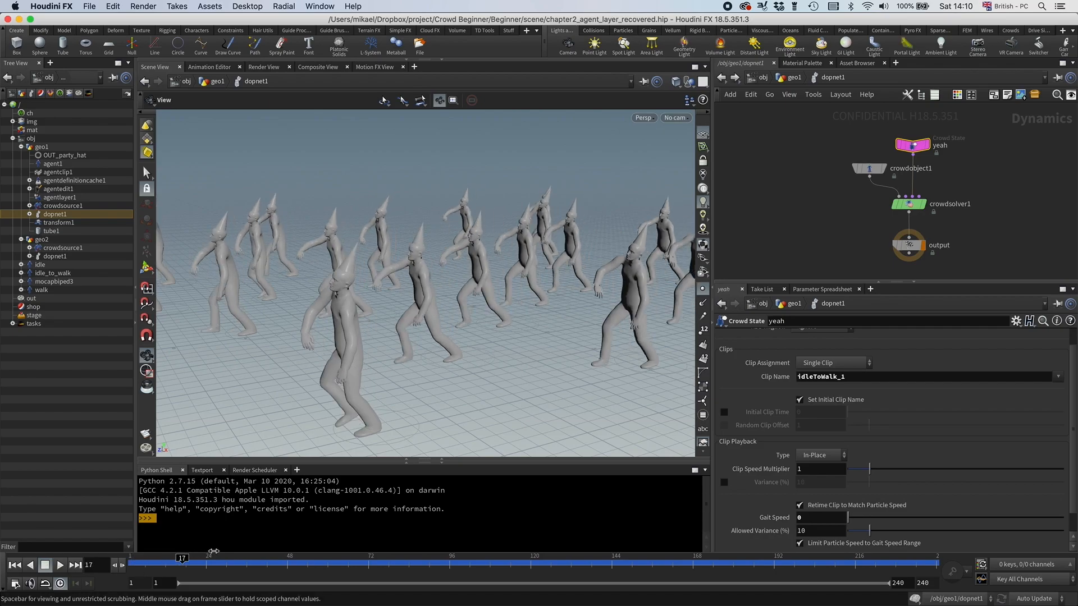
drag(182, 558, 337, 558)
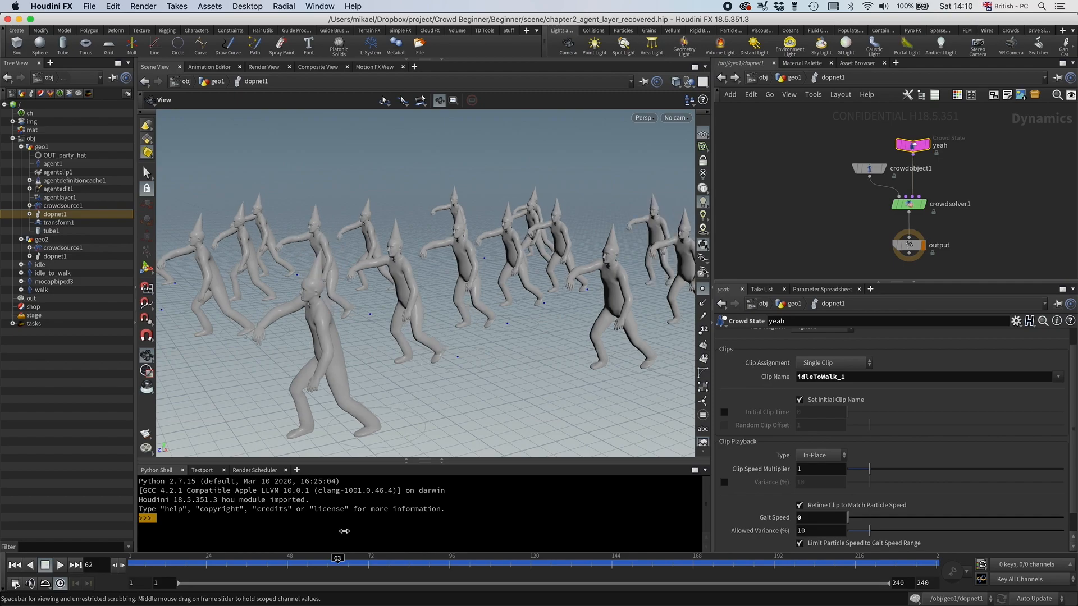
drag(337, 557, 225, 557)
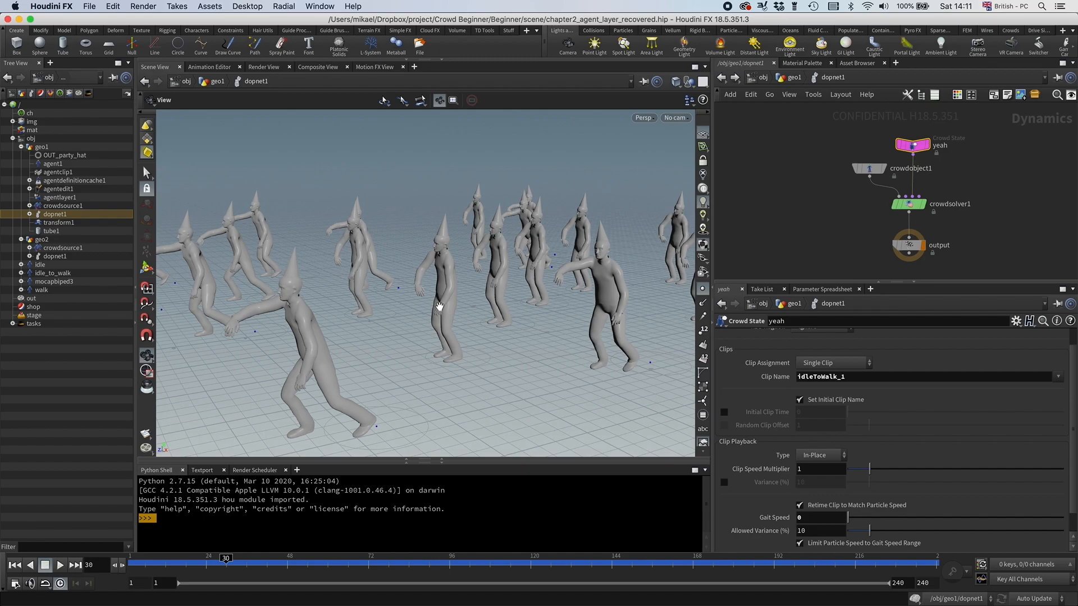
mouse_move(436, 301)
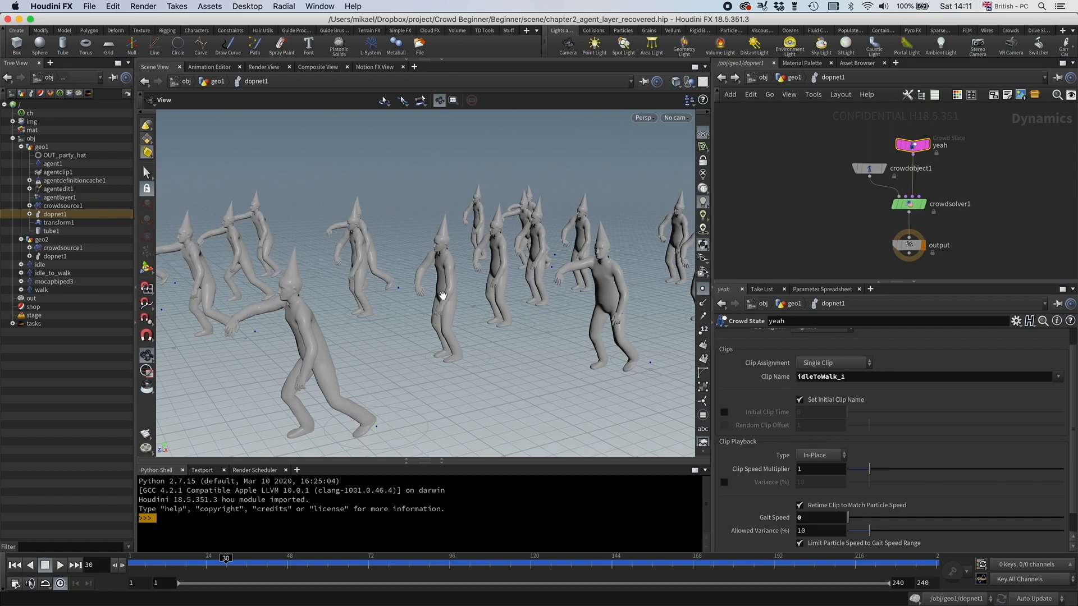
mouse_move(473, 381)
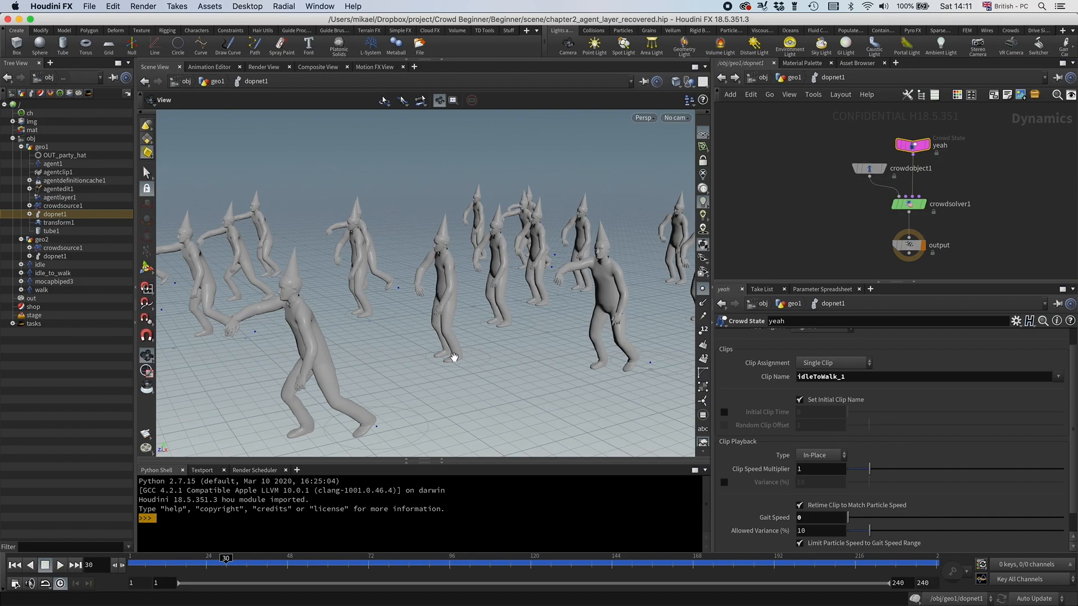
mouse_move(401, 364)
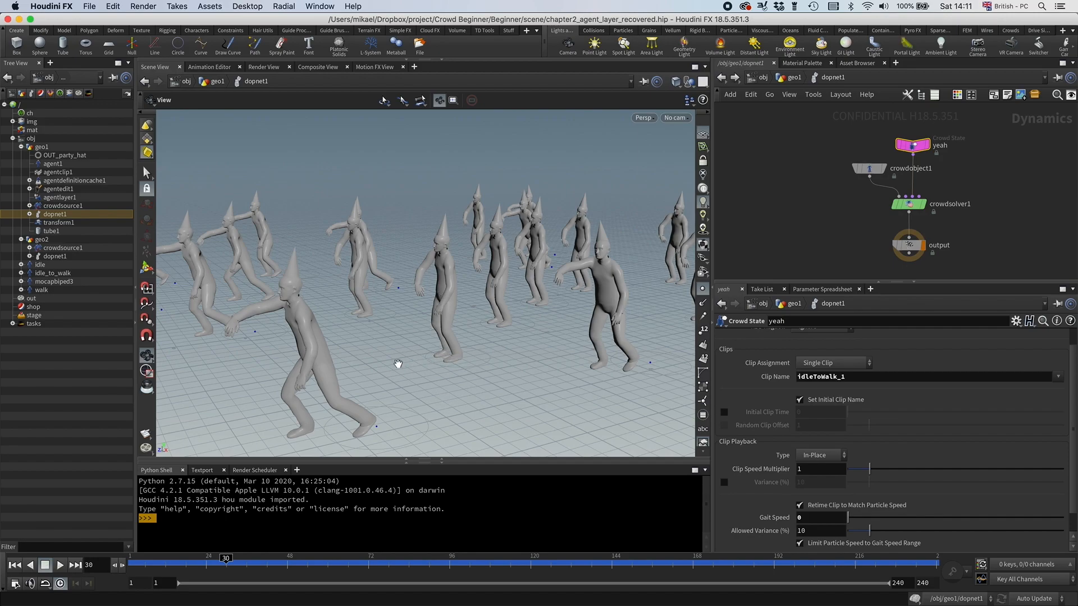
mouse_move(383, 368)
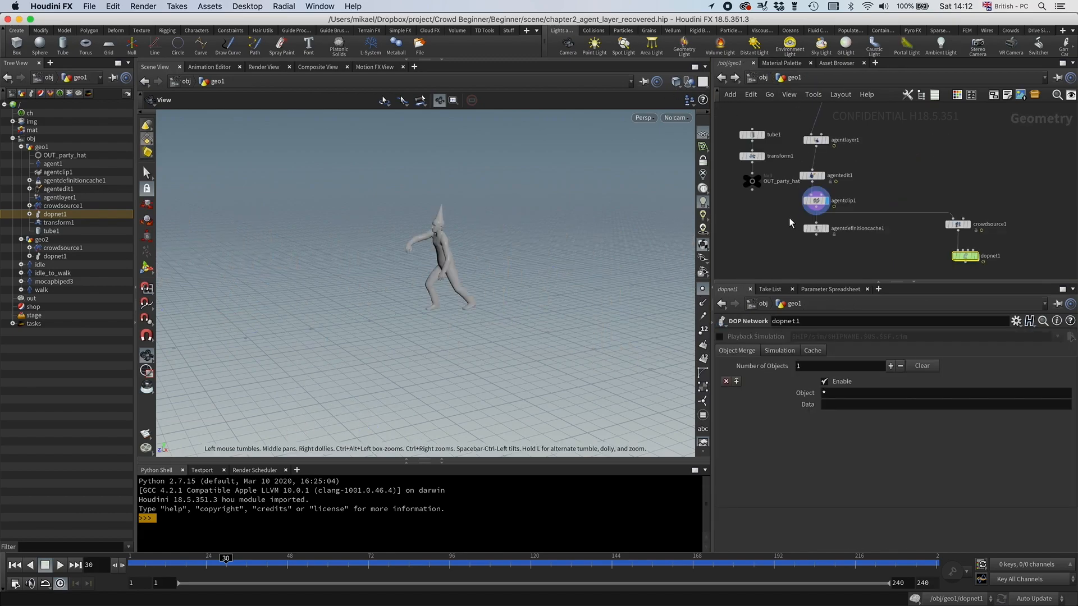
Set agentclip1's locomotion node to the Hips joint and rewind the preview
click(816, 201)
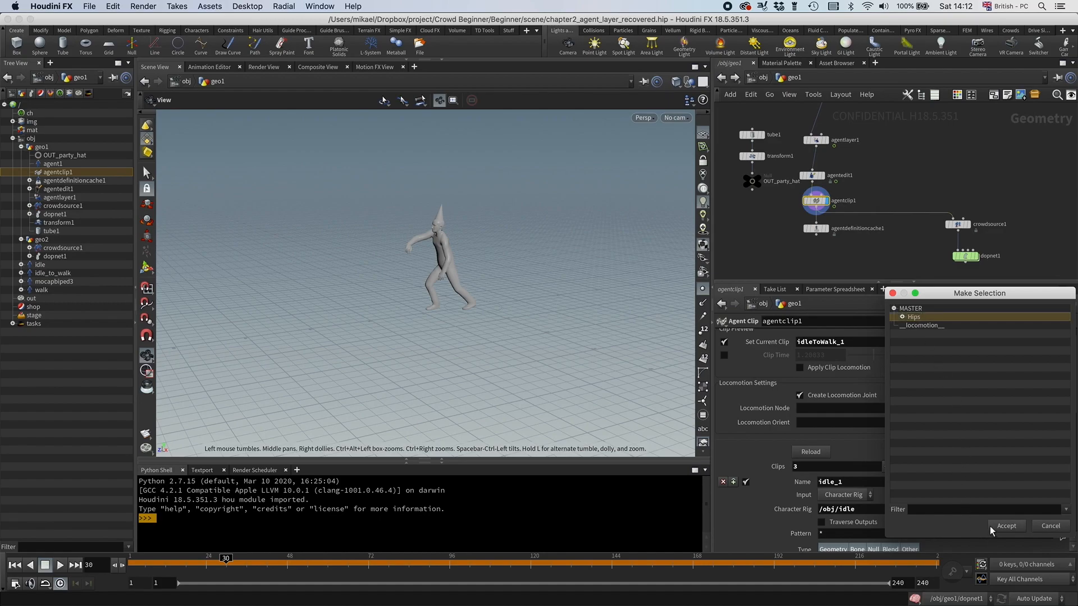
click(1007, 526)
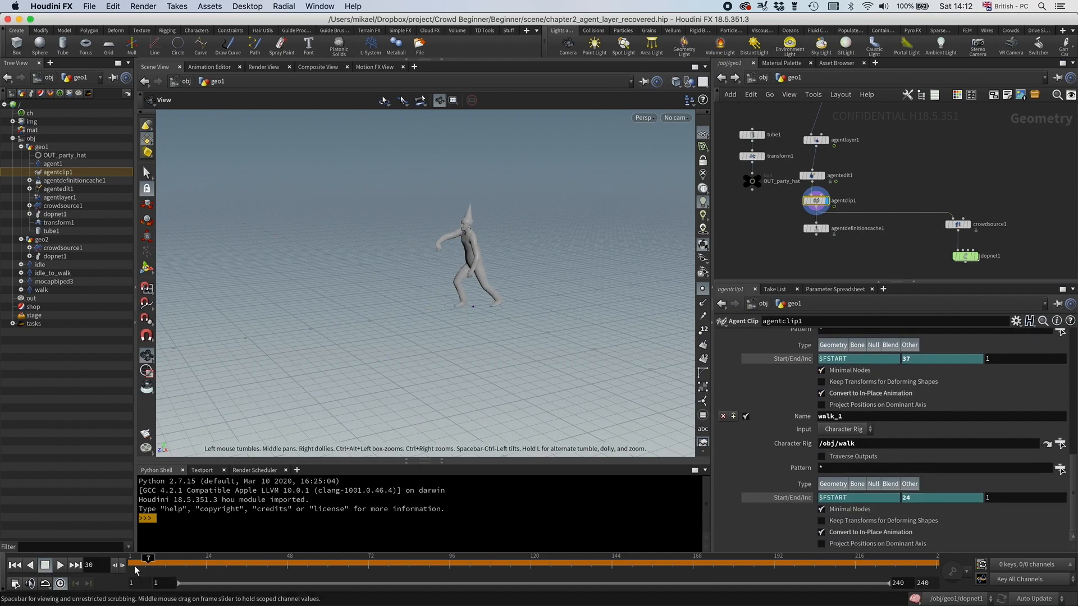
drag(148, 559, 385, 559)
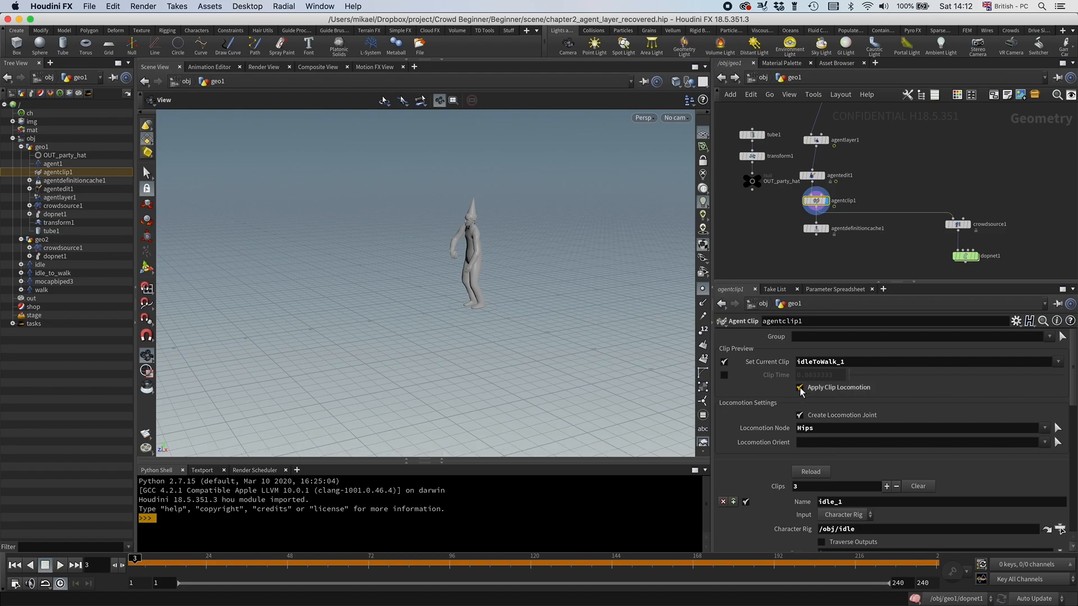
Enable Apply Clip Locomotion and play then stop the idleToWalk_1 clip preview
click(59, 580)
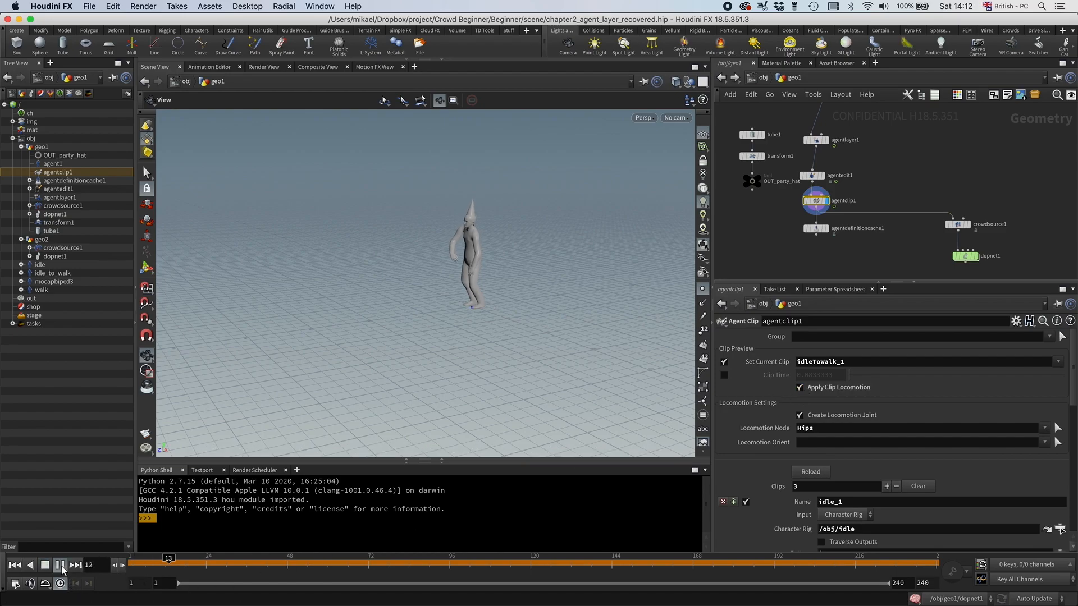
click(62, 565)
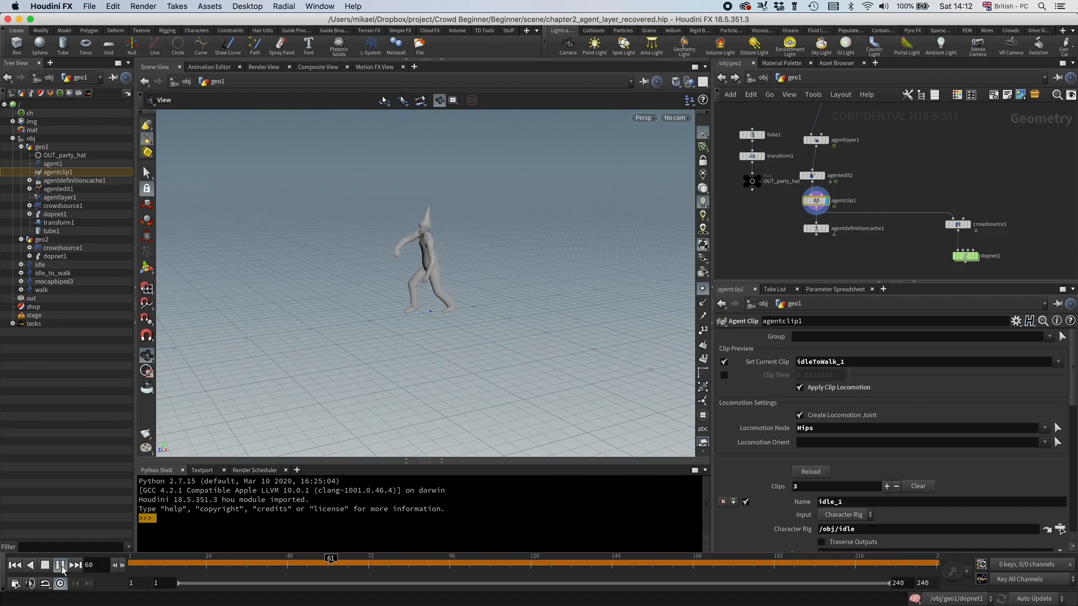
click(59, 565)
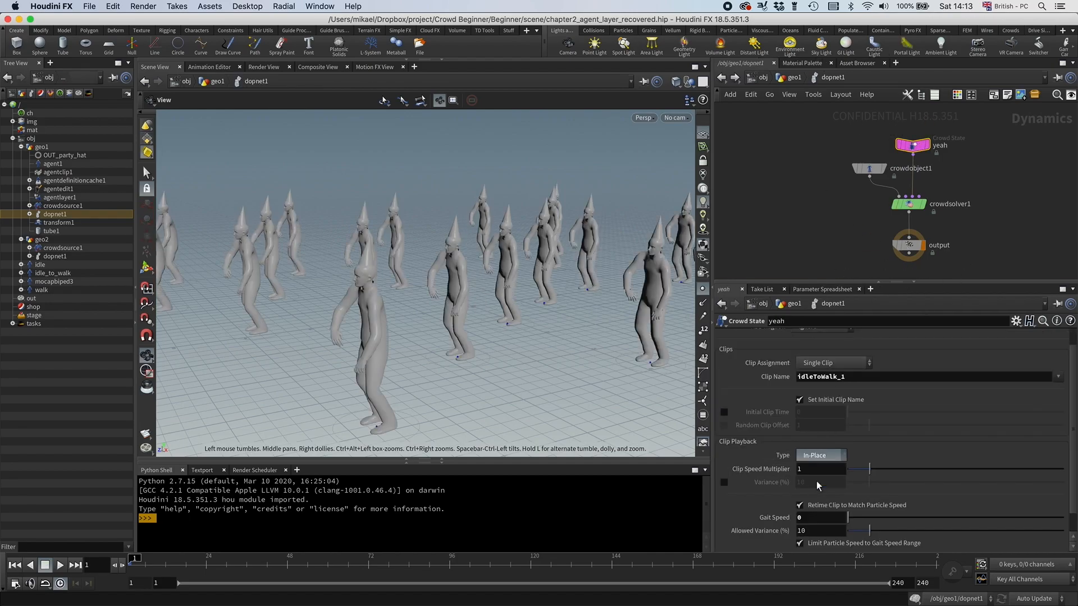
Switch the crowd state's clip playback to Locomotive and replay the simulation
click(821, 455)
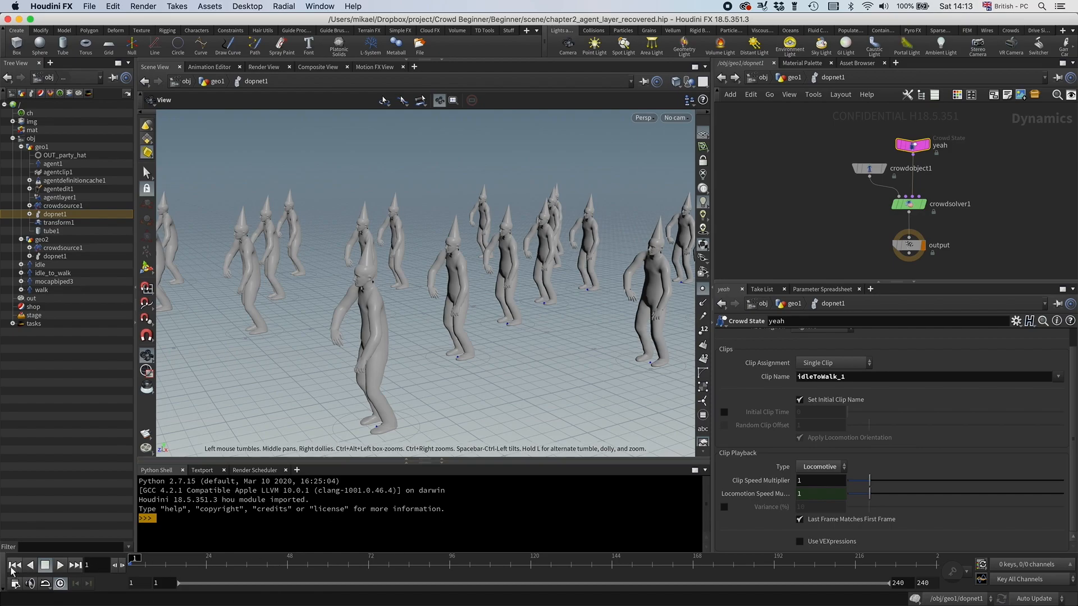
click(60, 564)
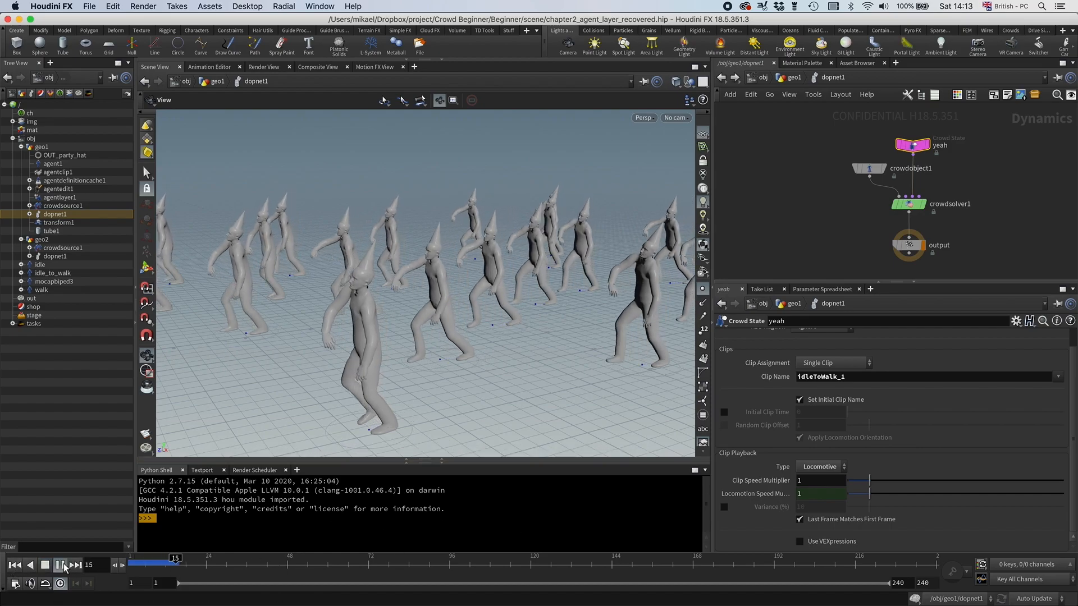